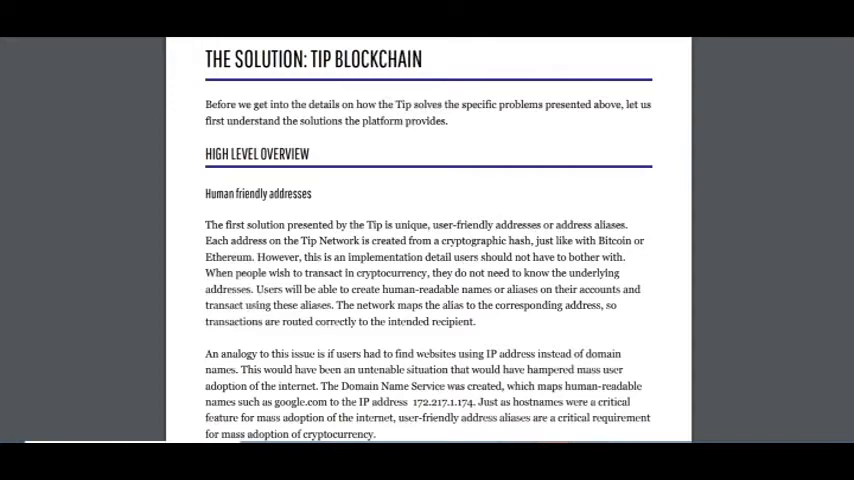
scroll(down, 3)
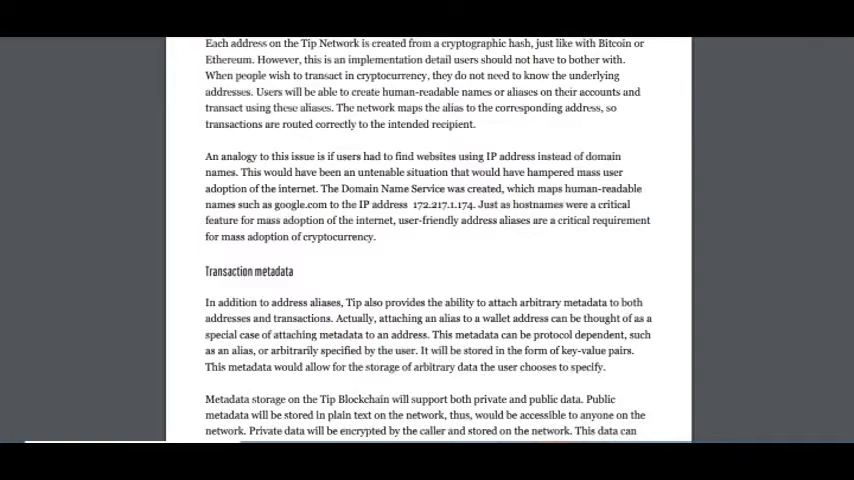
scroll(down, 3)
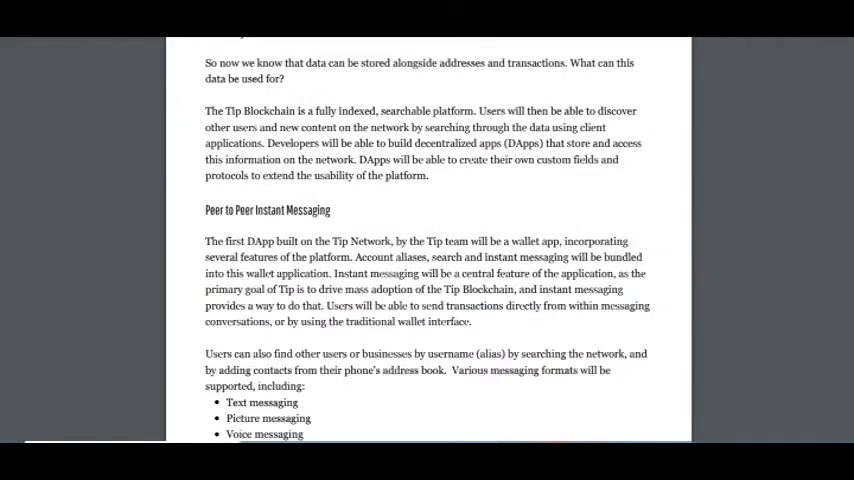
scroll(down, 3)
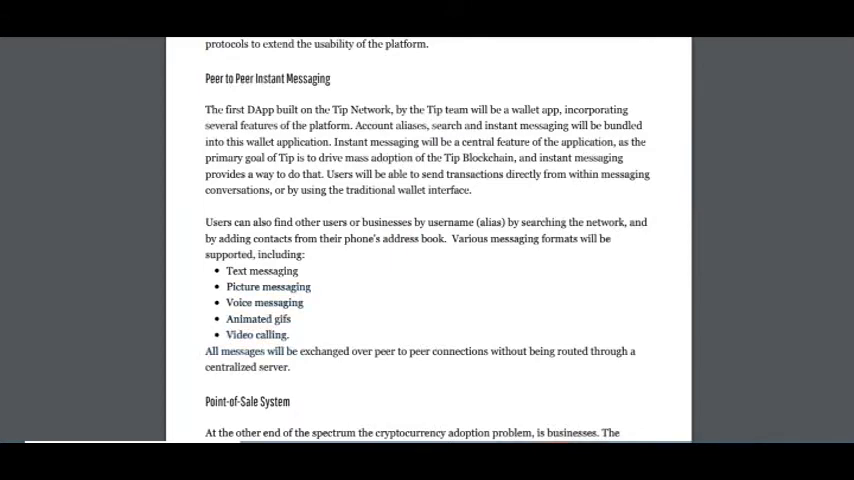
scroll(down, 3)
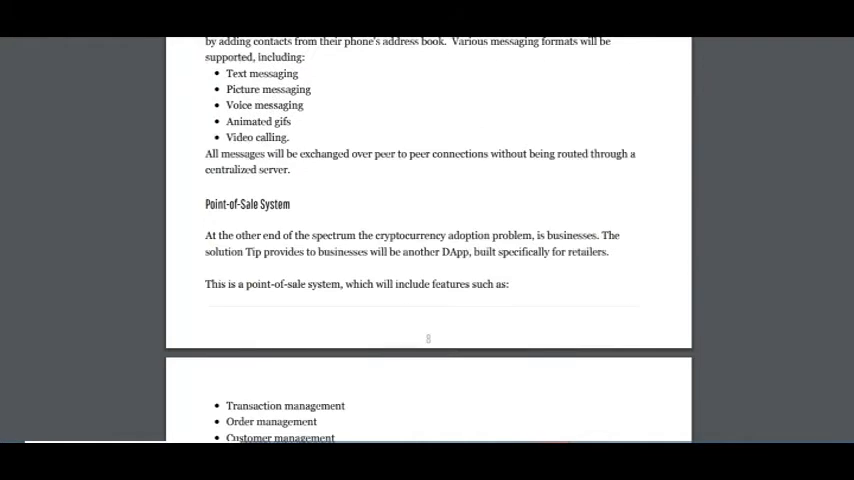
scroll(down, 3)
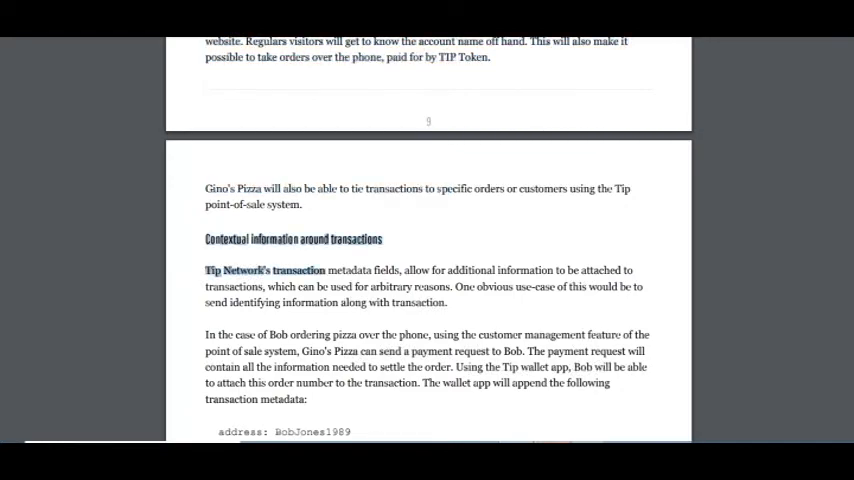
scroll(down, 3)
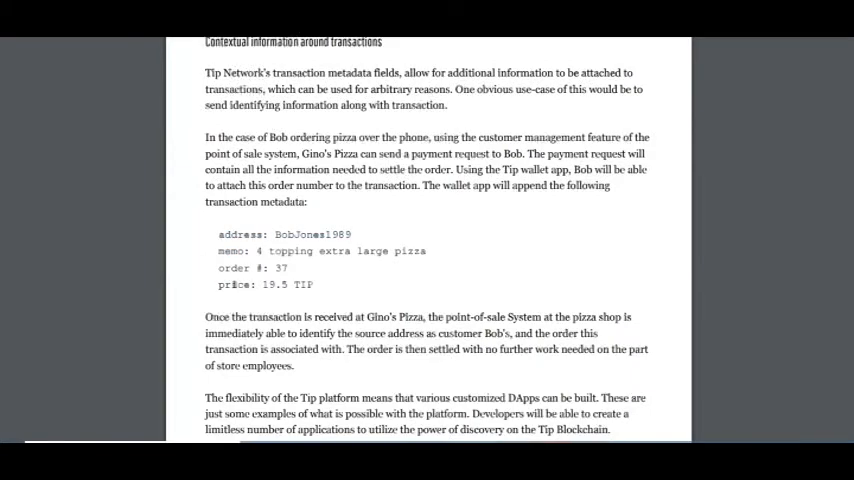
scroll(down, 3)
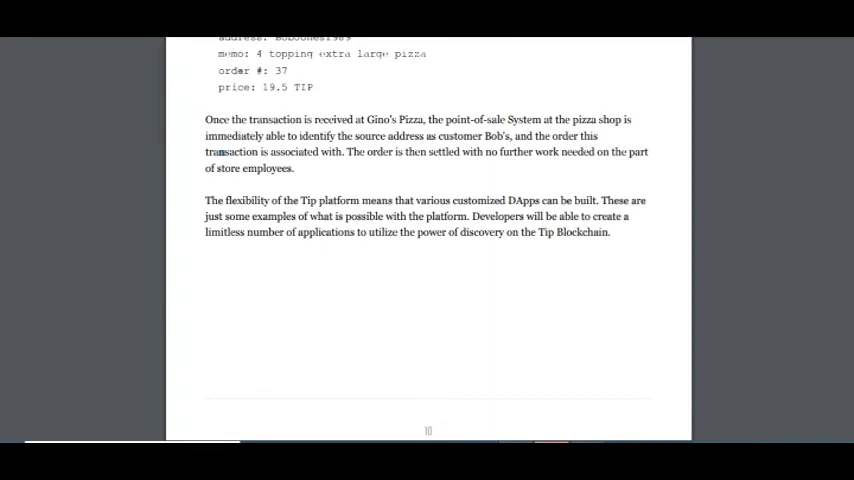
scroll(down, 3)
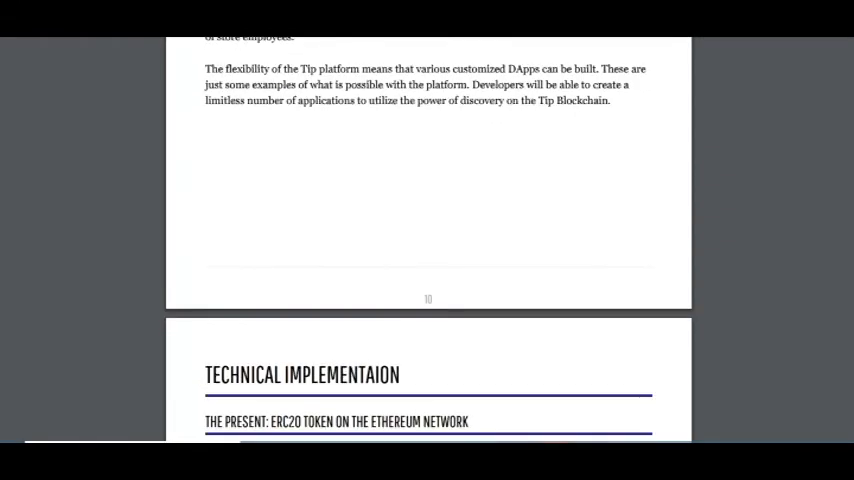